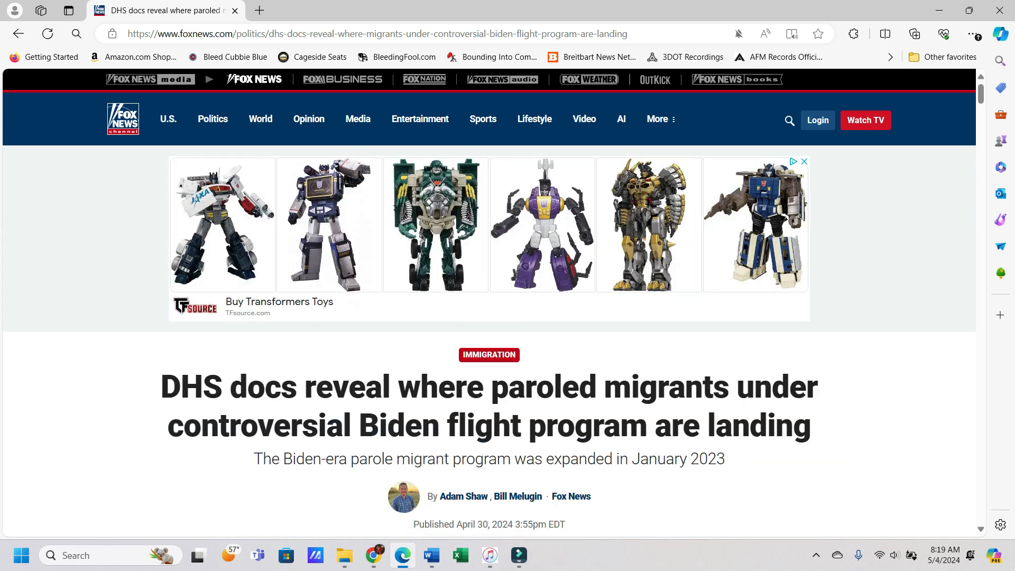
{"action": "scroll", "scroll_direction": "down", "scroll_amount": 3}
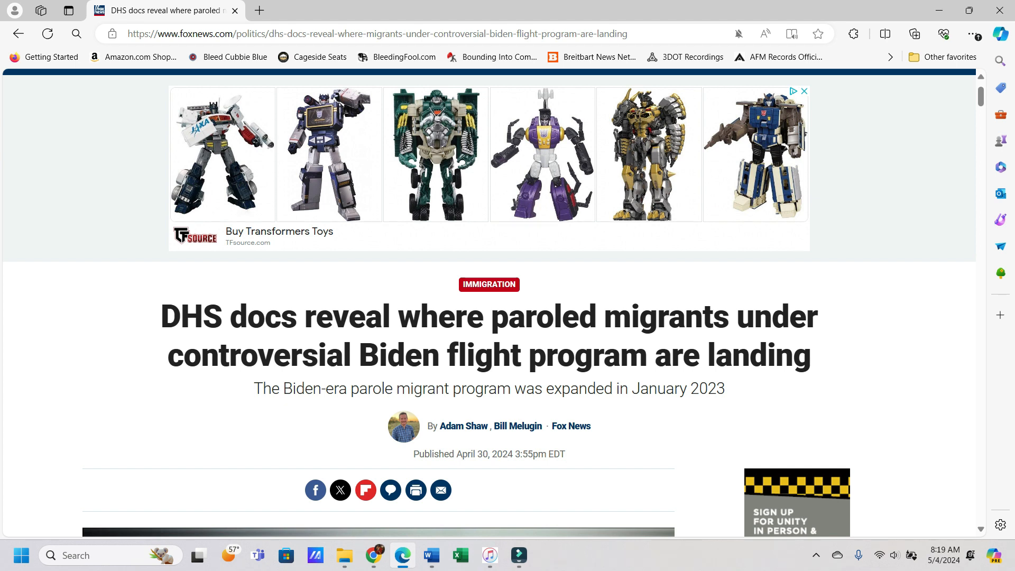
{"action": "scroll", "scroll_direction": "down", "scroll_amount": 3}
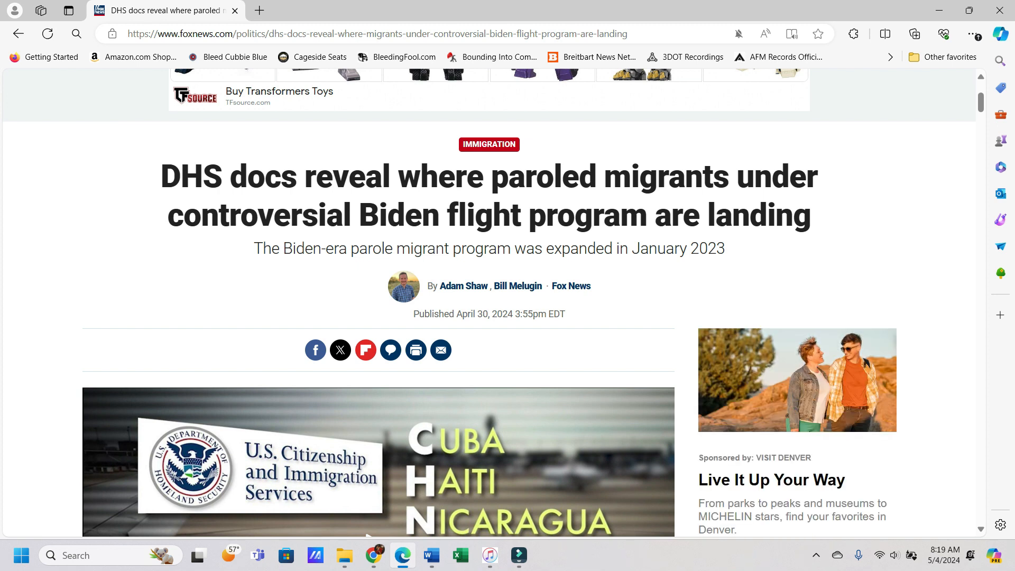
{"action": "scroll", "scroll_direction": "down", "scroll_amount": 3}
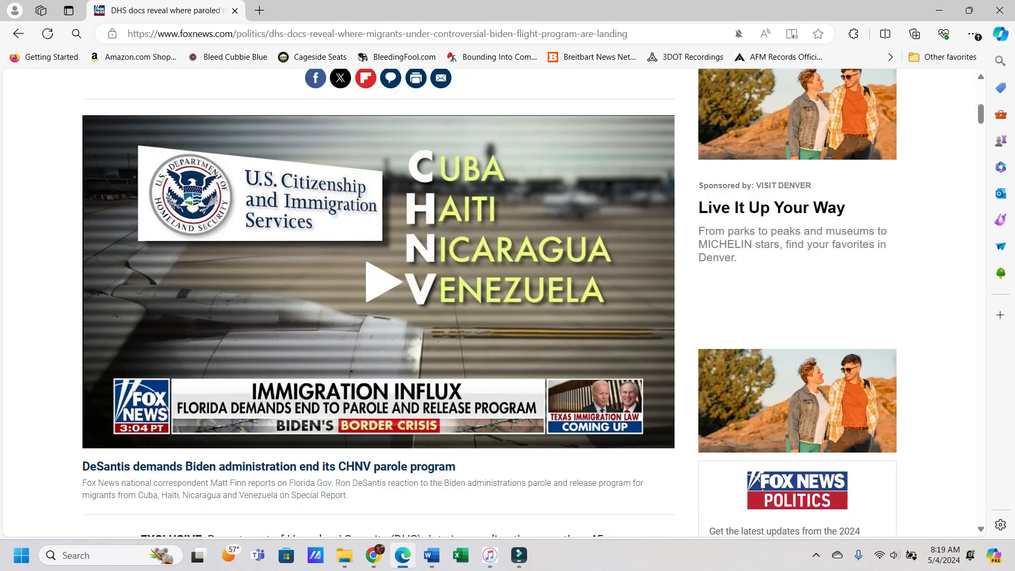
{"action": "scroll", "scroll_direction": "down", "scroll_amount": 3}
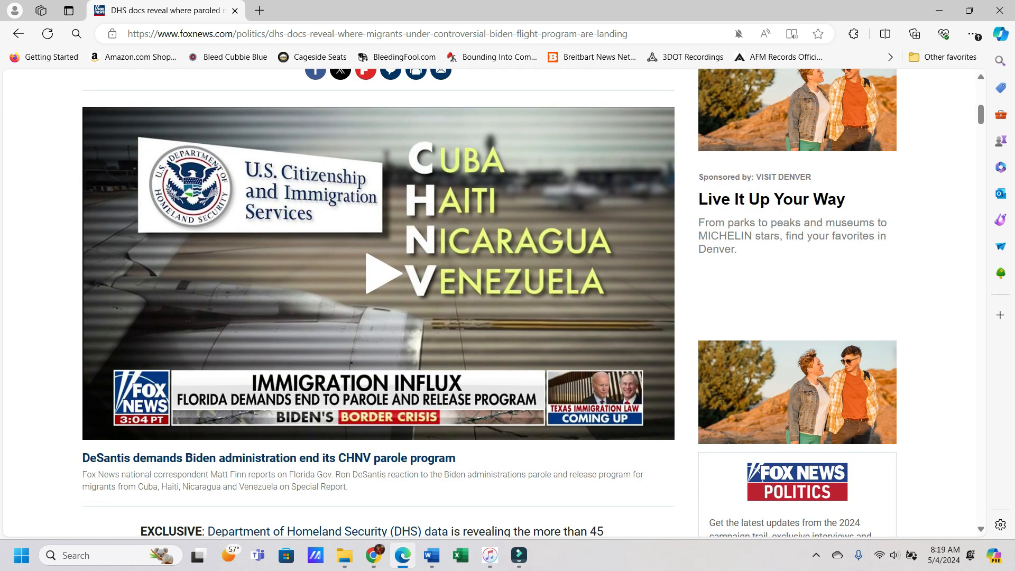
{"action": "scroll", "scroll_direction": "down", "scroll_amount": 3}
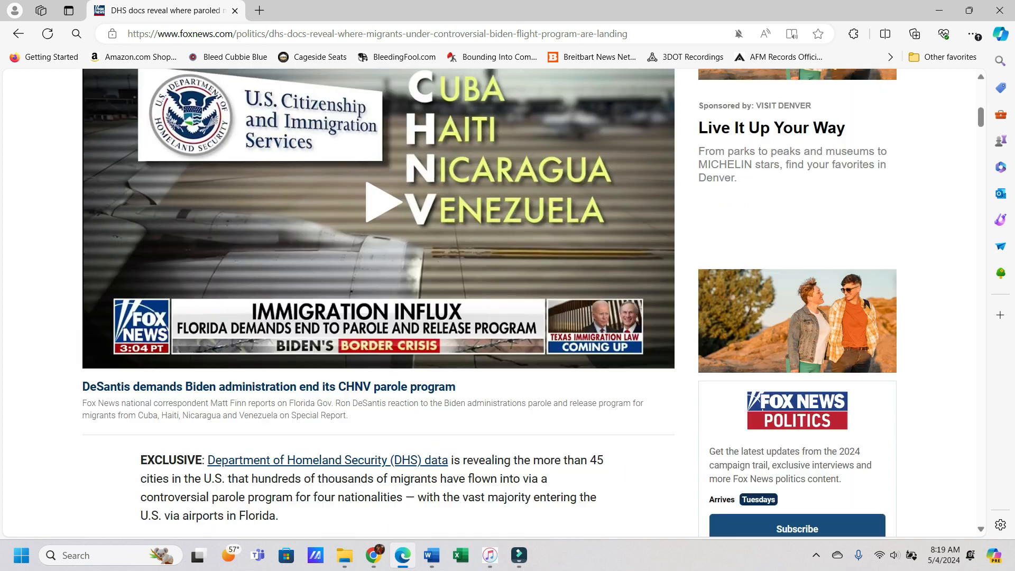
{"action": "scroll", "scroll_direction": "down", "scroll_amount": 3}
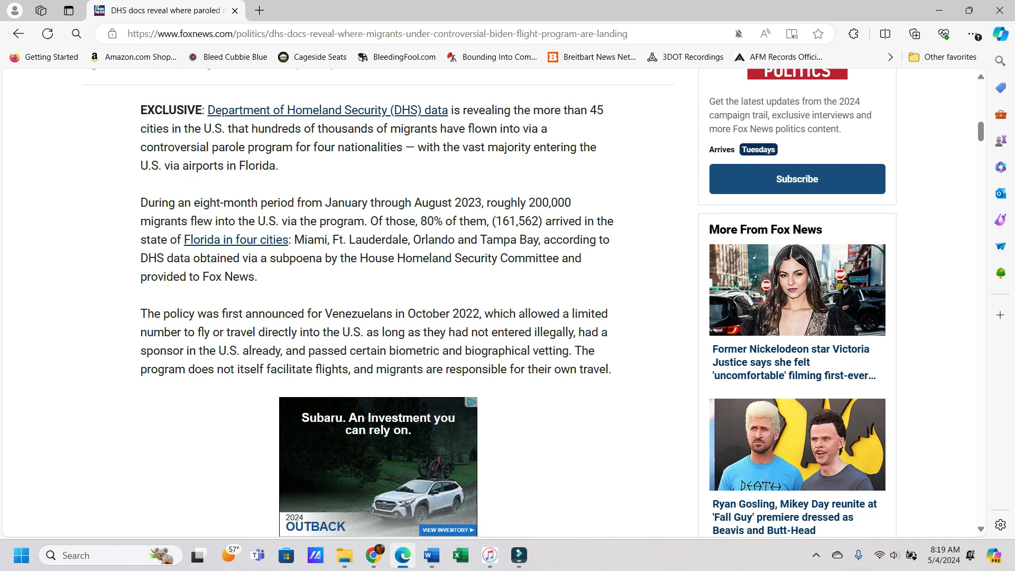
{"action": "scroll", "scroll_direction": "down", "scroll_amount": 3}
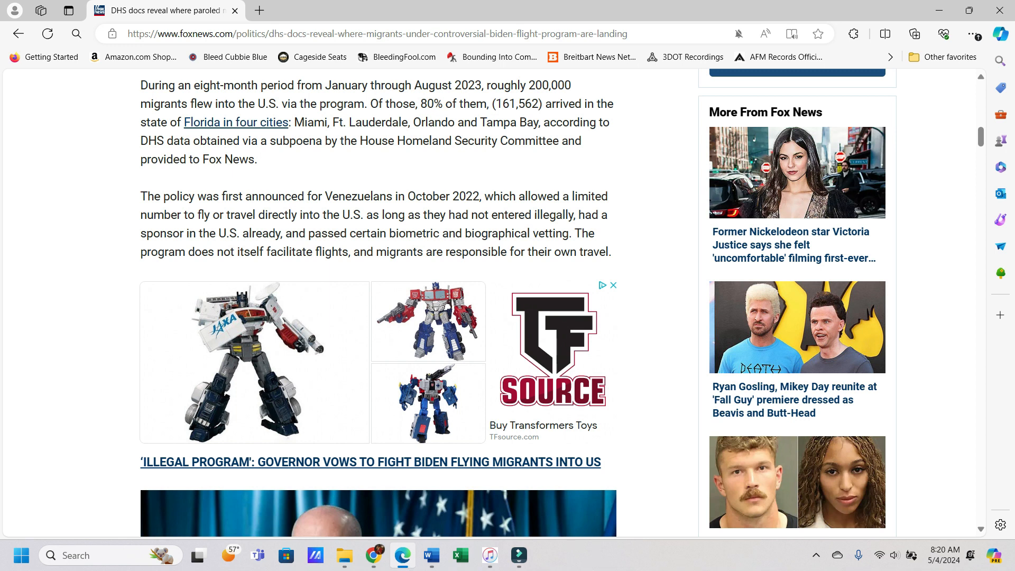
{"action": "scroll", "scroll_direction": "down", "scroll_amount": 3}
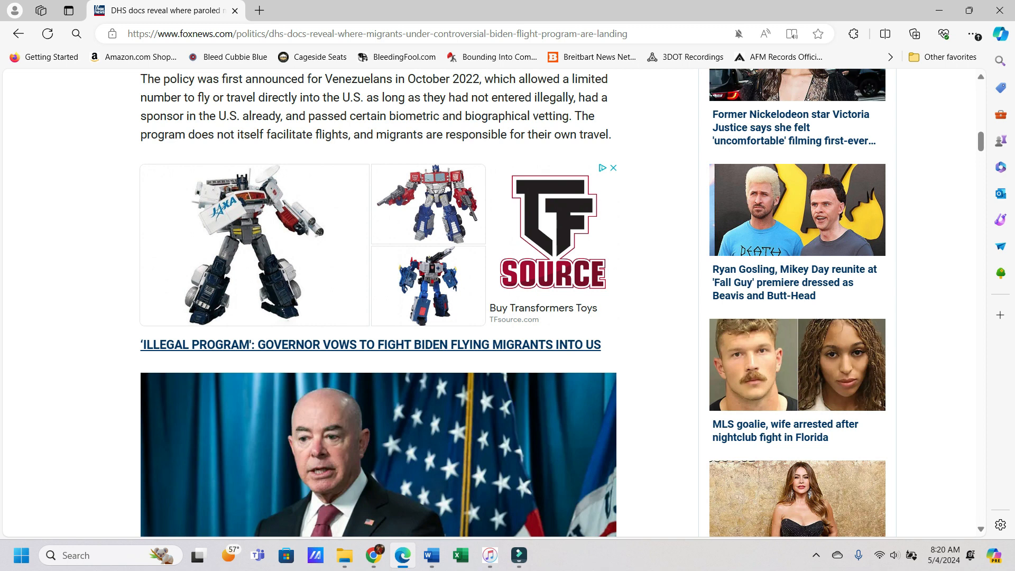
{"action": "scroll", "scroll_direction": "down", "scroll_amount": 3}
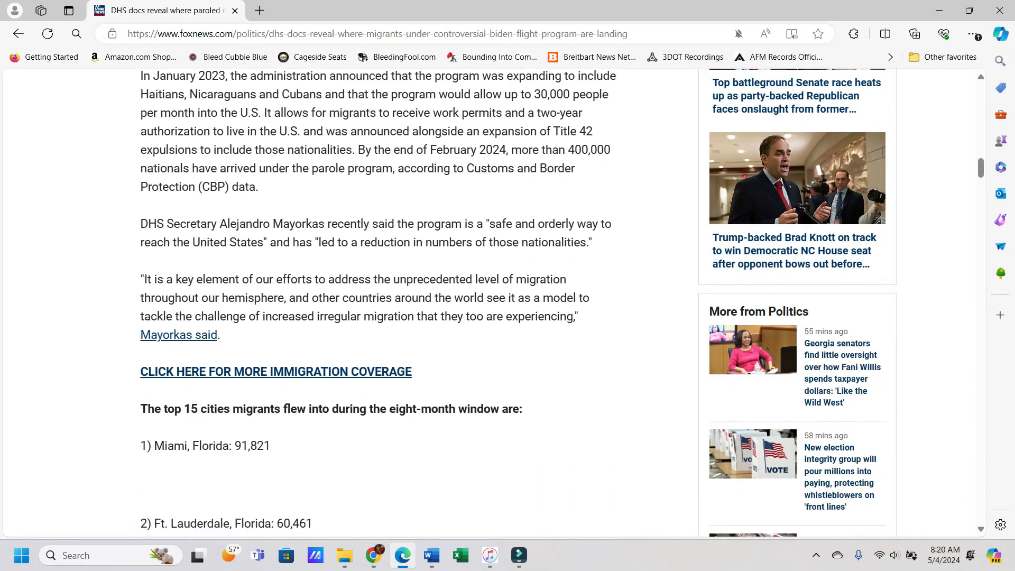
{"action": "scroll", "scroll_direction": "up", "scroll_amount": 3}
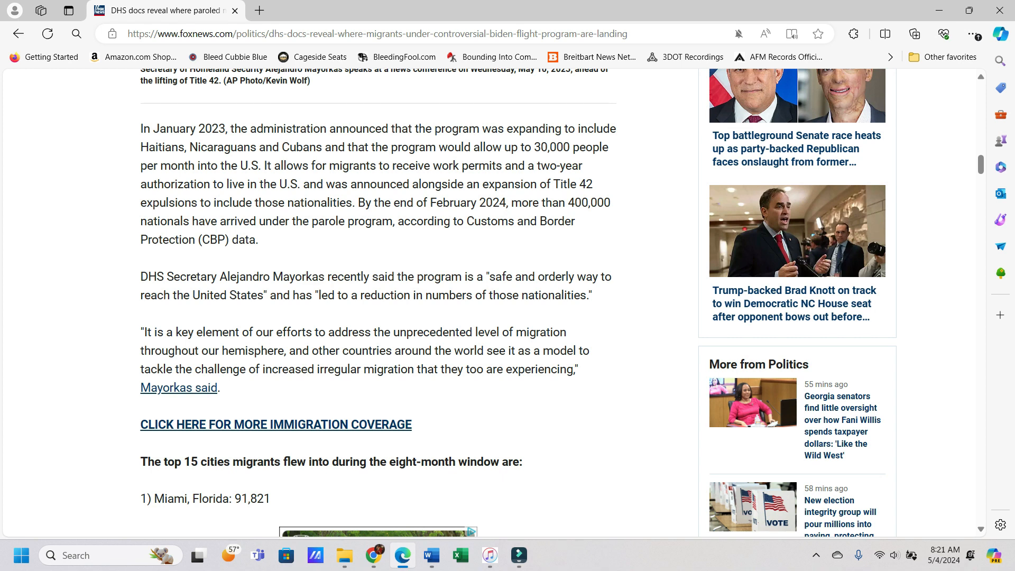
{"action": "scroll", "scroll_direction": "down", "scroll_amount": 3}
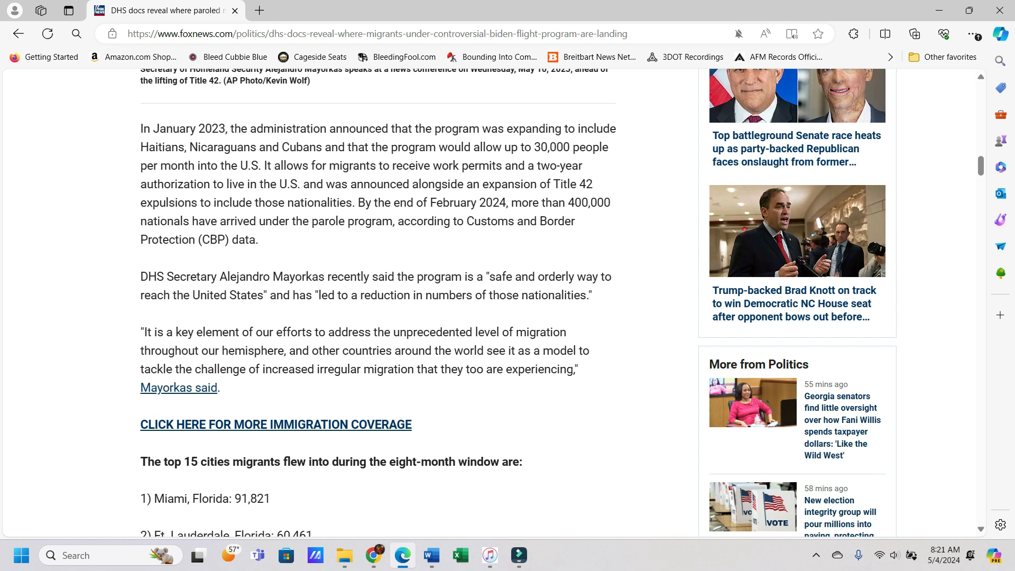
{"action": "scroll", "scroll_direction": "down", "scroll_amount": 3}
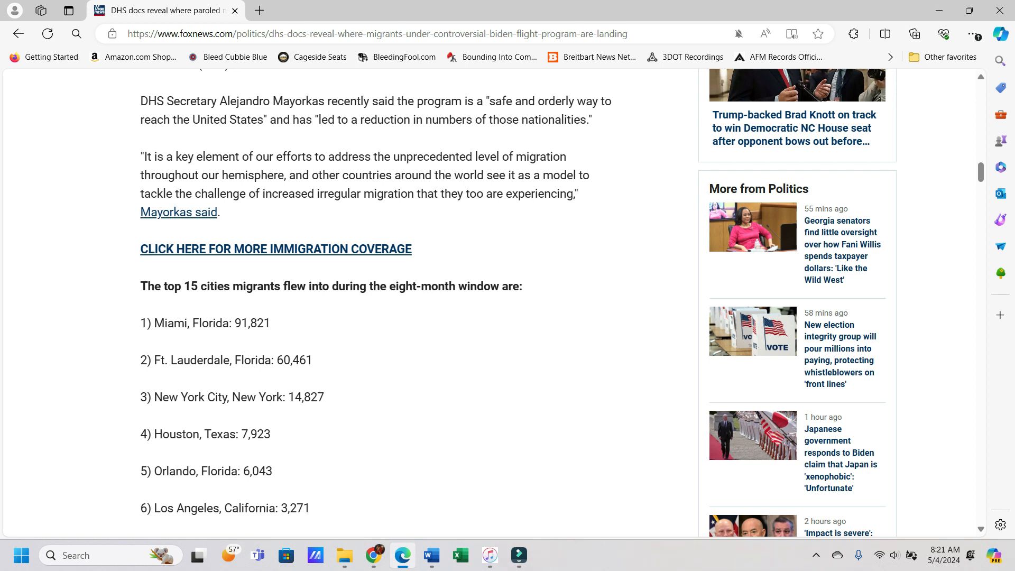
{"action": "scroll", "scroll_direction": "down", "scroll_amount": 3}
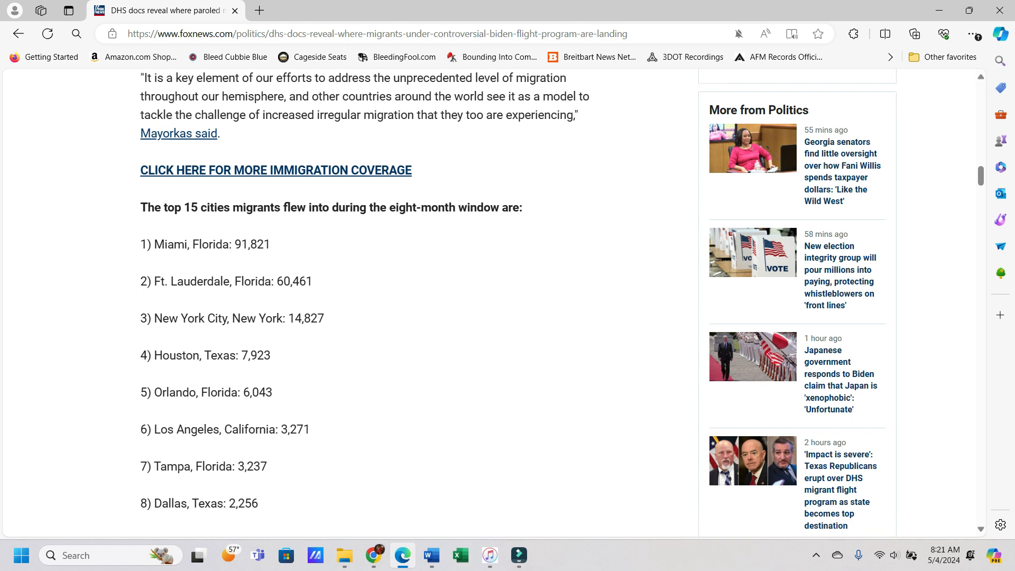
{"action": "scroll", "scroll_direction": "down", "scroll_amount": 3}
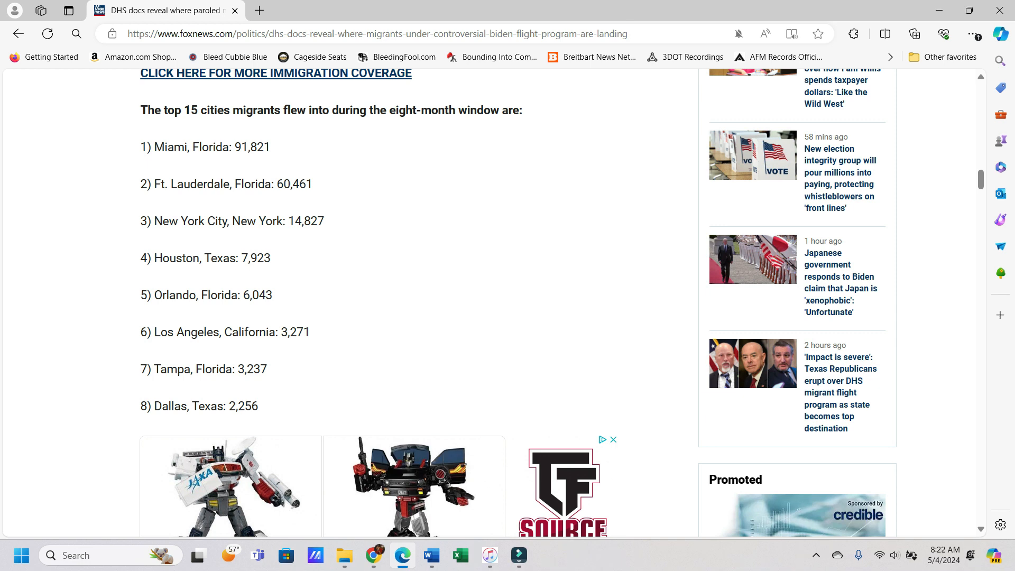
{"action": "scroll", "scroll_direction": "down", "scroll_amount": 3}
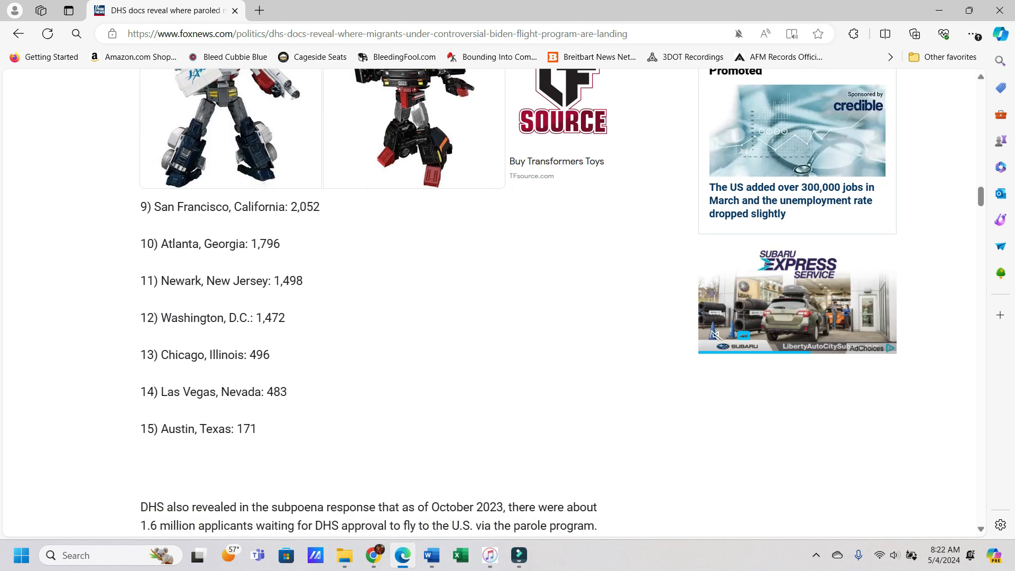
{"action": "scroll", "scroll_direction": "down", "scroll_amount": 3}
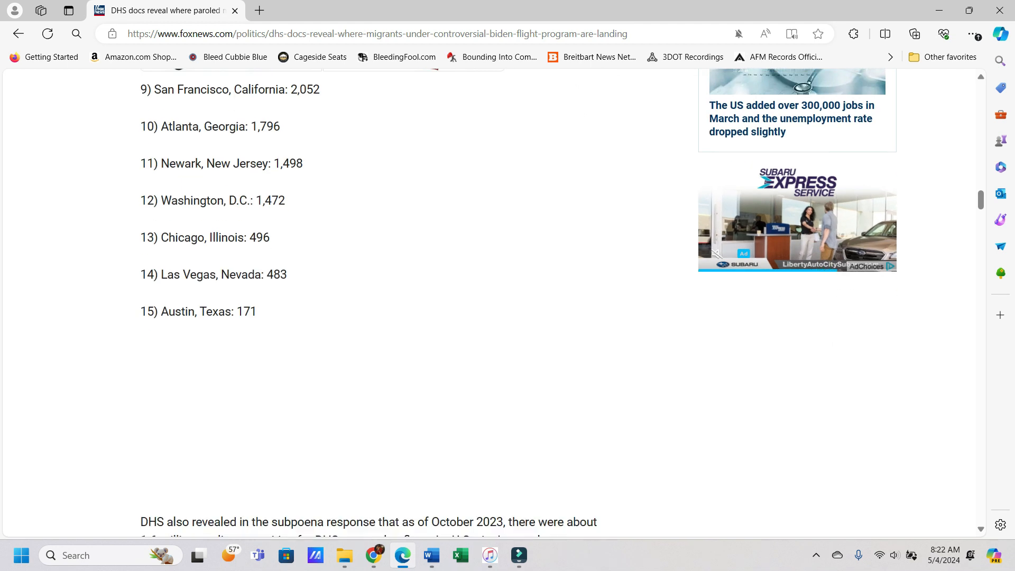
{"action": "scroll", "scroll_direction": "down", "scroll_amount": 3}
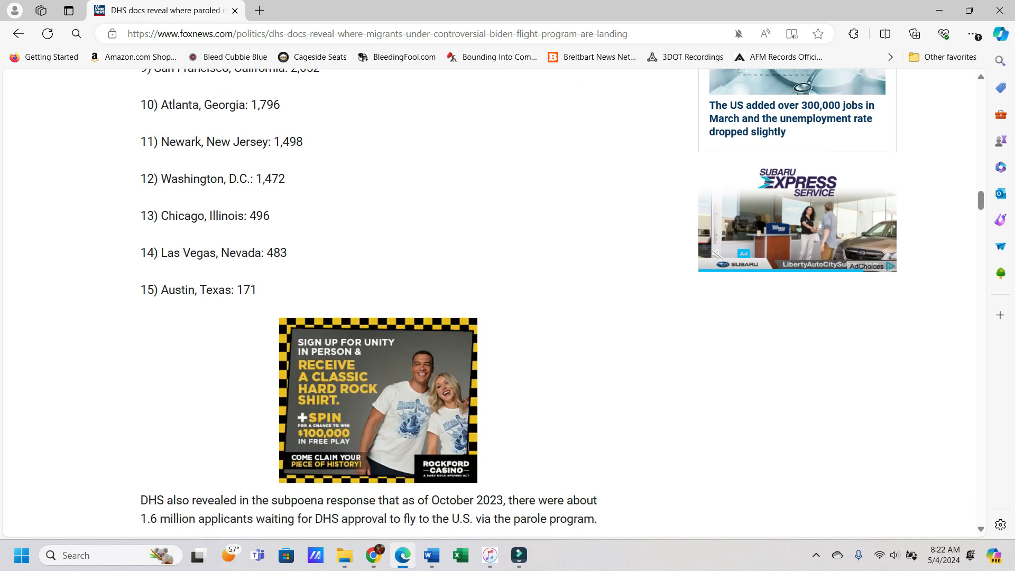
{"action": "scroll", "scroll_direction": "down", "scroll_amount": 3}
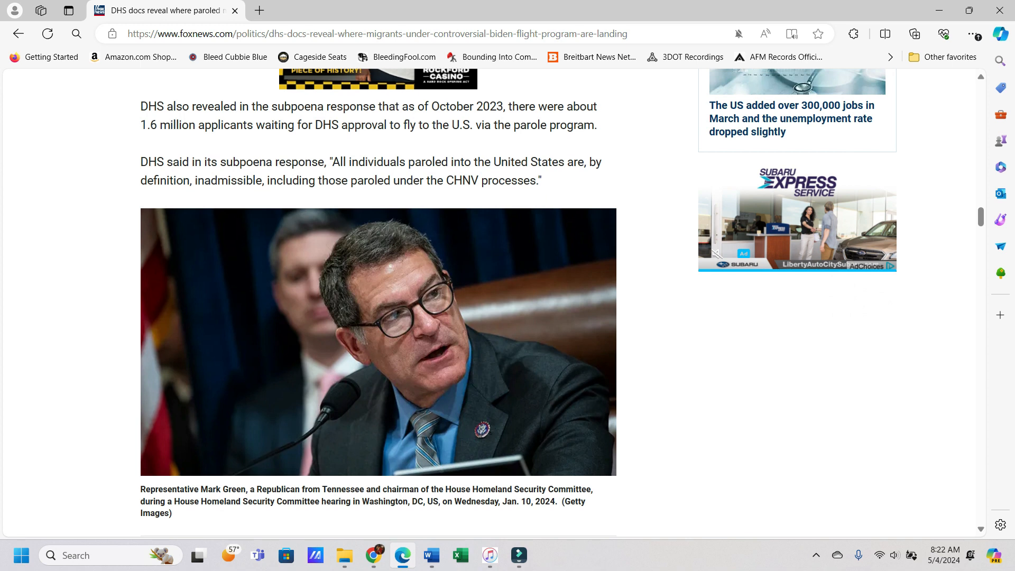
{"action": "scroll", "scroll_direction": "down", "scroll_amount": 3}
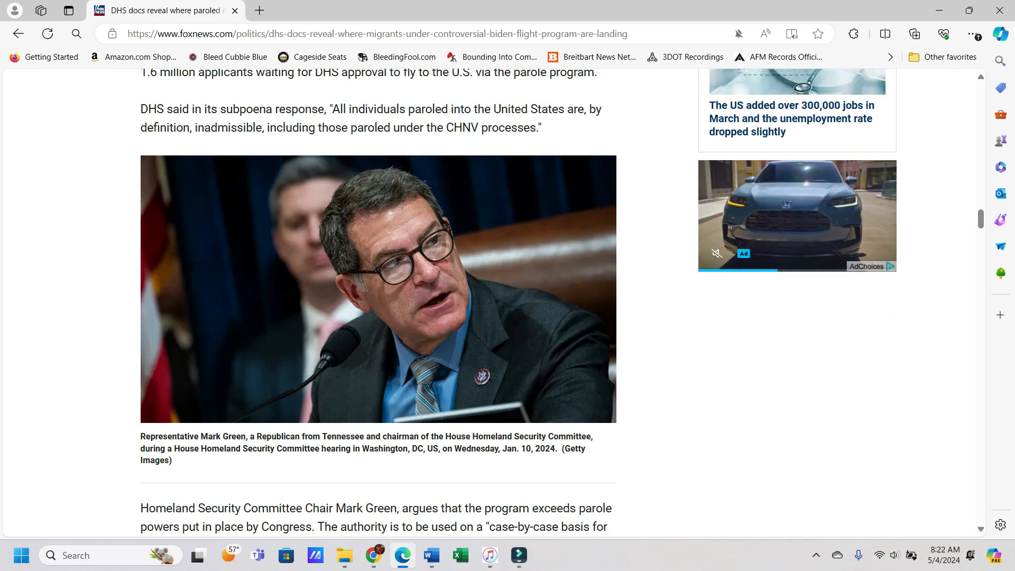
{"action": "scroll", "scroll_direction": "down", "scroll_amount": 3}
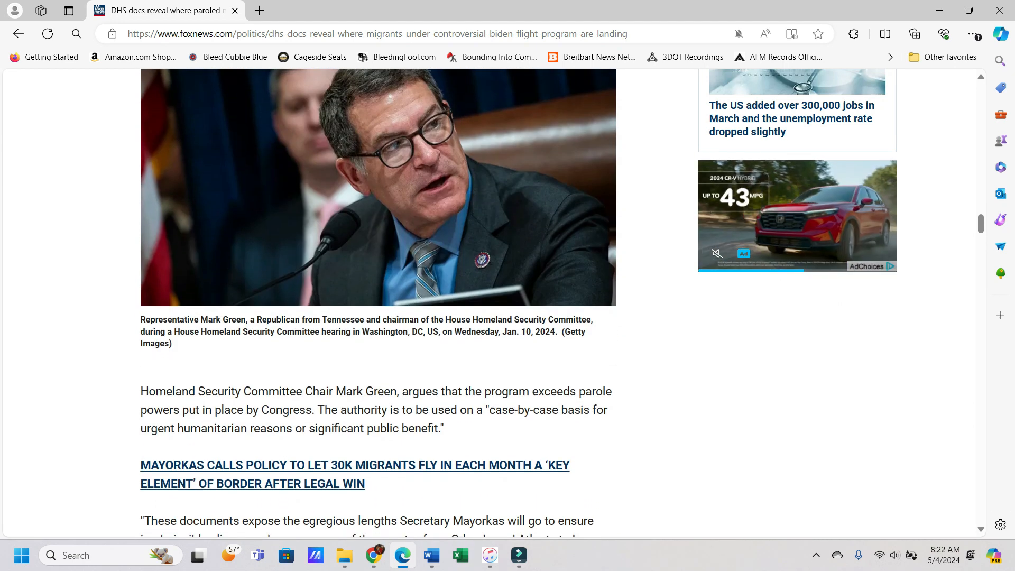
{"action": "scroll", "scroll_direction": "up", "scroll_amount": 3}
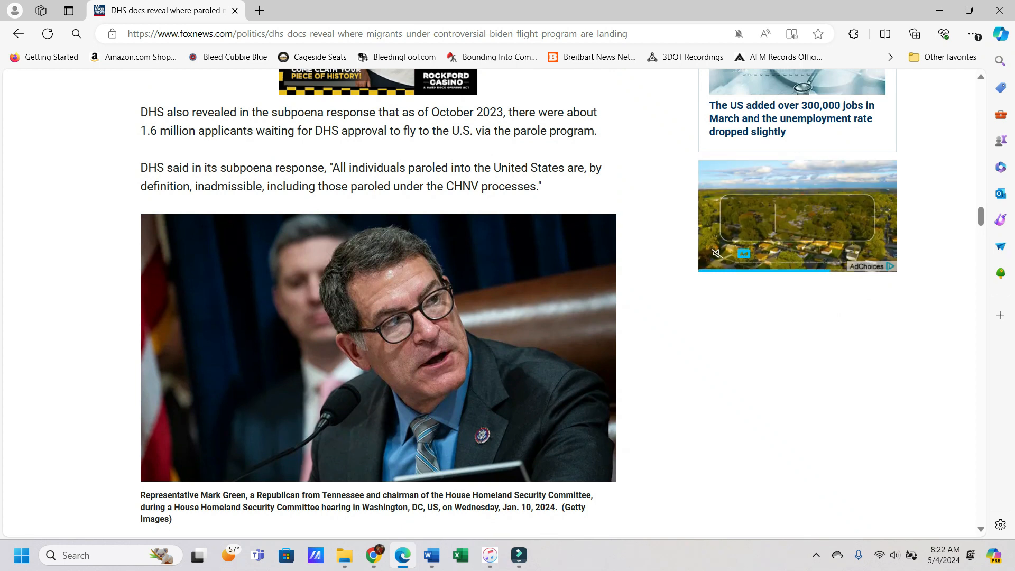
{"action": "scroll", "scroll_direction": "down", "scroll_amount": 3}
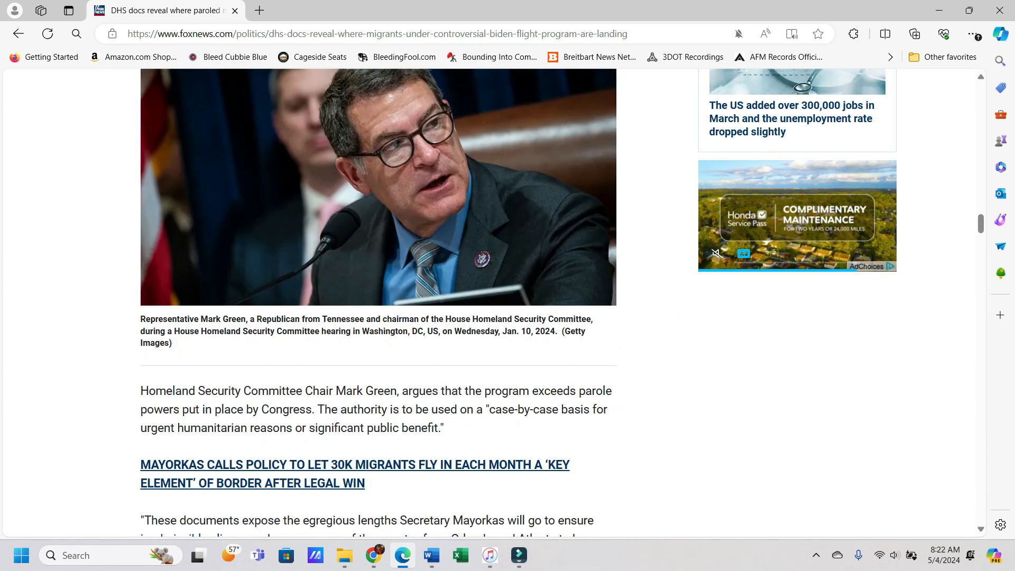
{"action": "scroll", "scroll_direction": "down", "scroll_amount": 3}
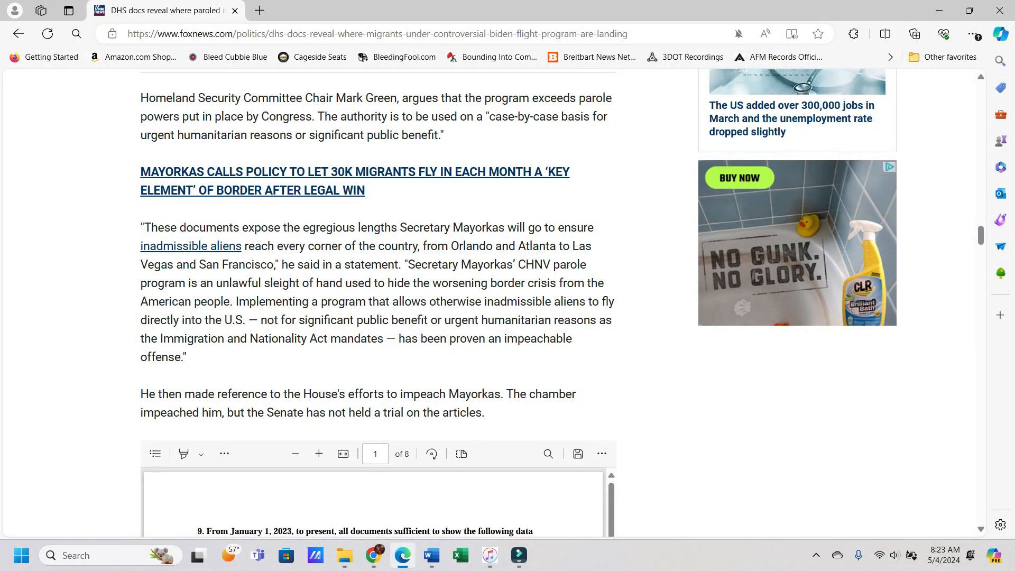
{"action": "scroll", "scroll_direction": "down", "scroll_amount": 3}
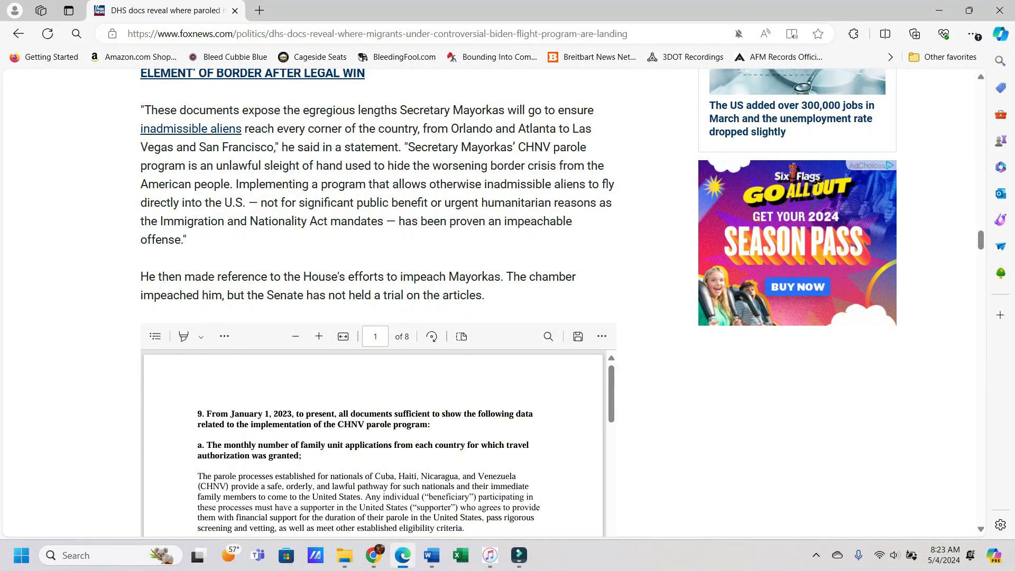
{"action": "scroll", "scroll_direction": "down", "scroll_amount": 3}
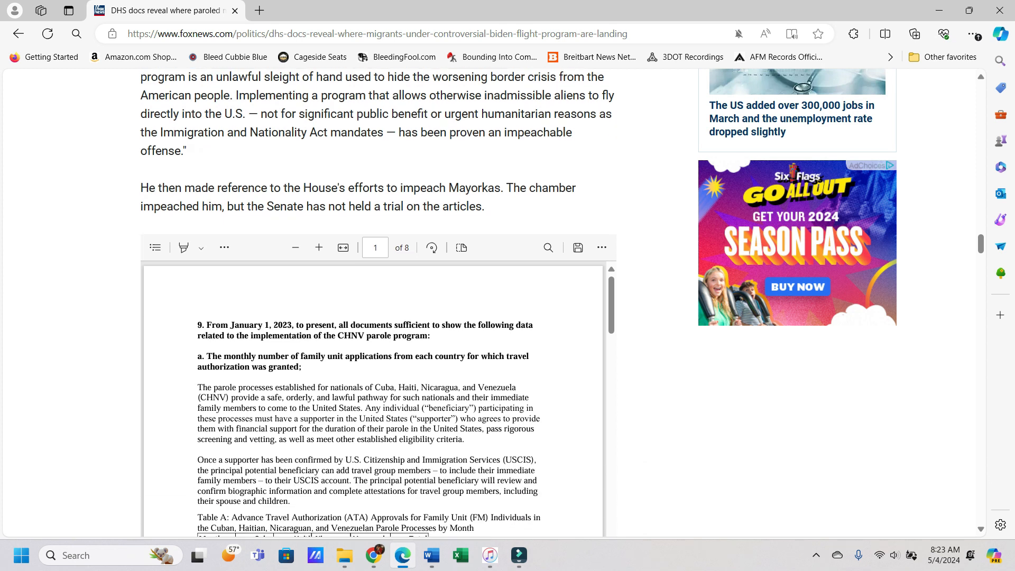
{"action": "scroll", "scroll_direction": "down", "scroll_amount": 3}
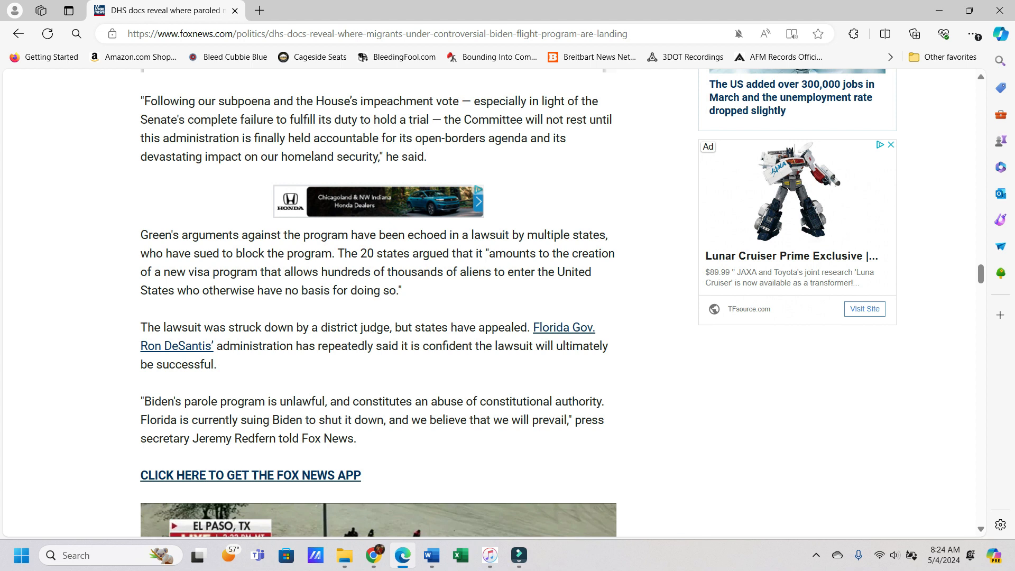
{"action": "scroll", "scroll_direction": "down", "scroll_amount": 3}
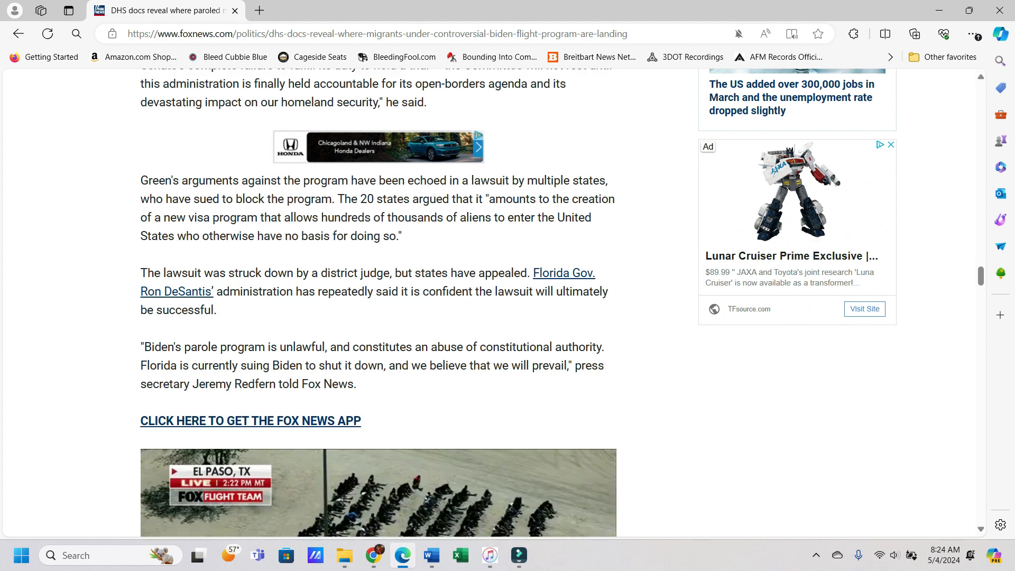
{"action": "scroll", "scroll_direction": "down", "scroll_amount": 3}
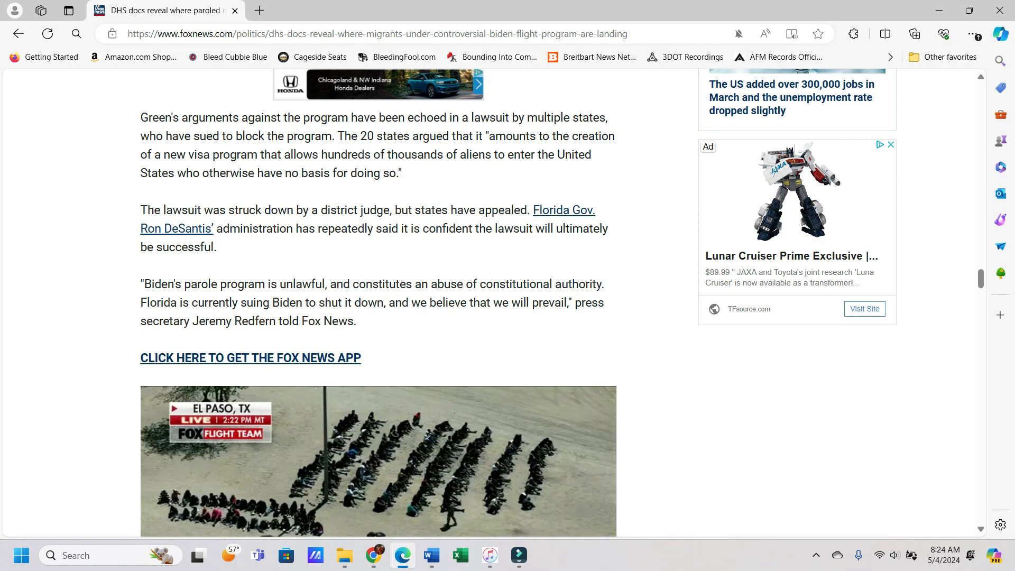
{"action": "scroll", "scroll_direction": "down", "scroll_amount": 3}
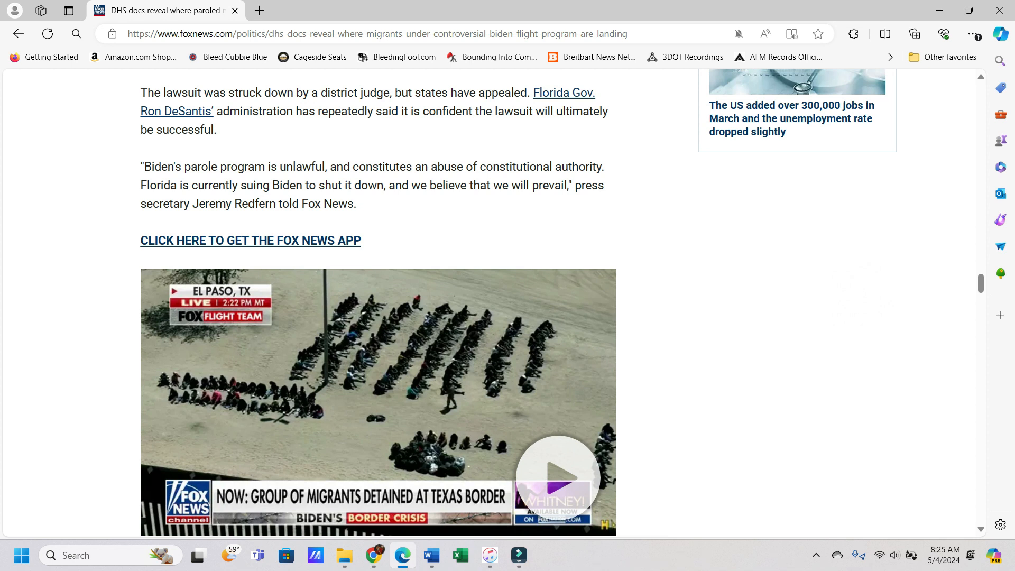
{"action": "scroll", "scroll_direction": "down", "scroll_amount": 3}
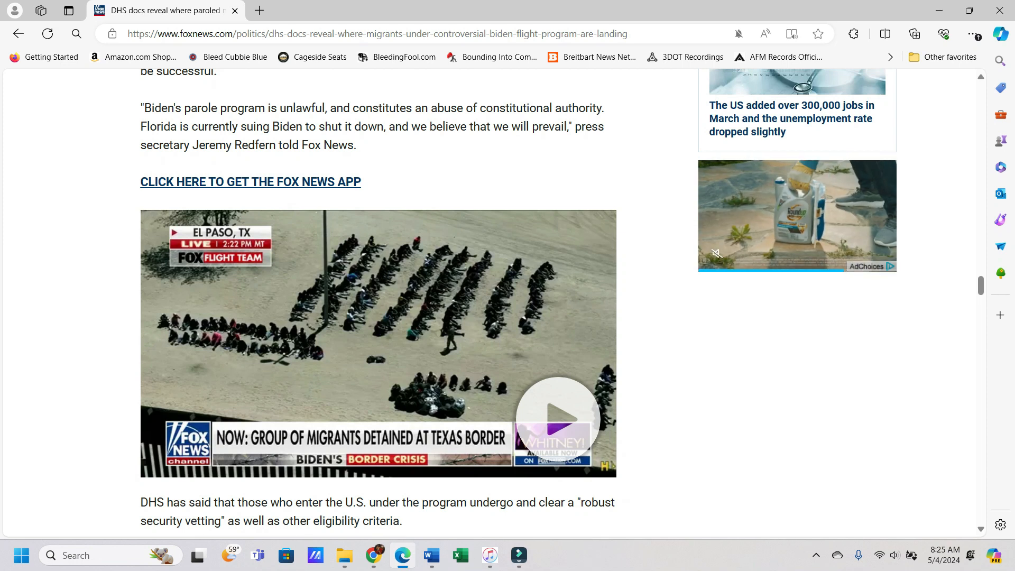
{"action": "scroll", "scroll_direction": "down", "scroll_amount": 3}
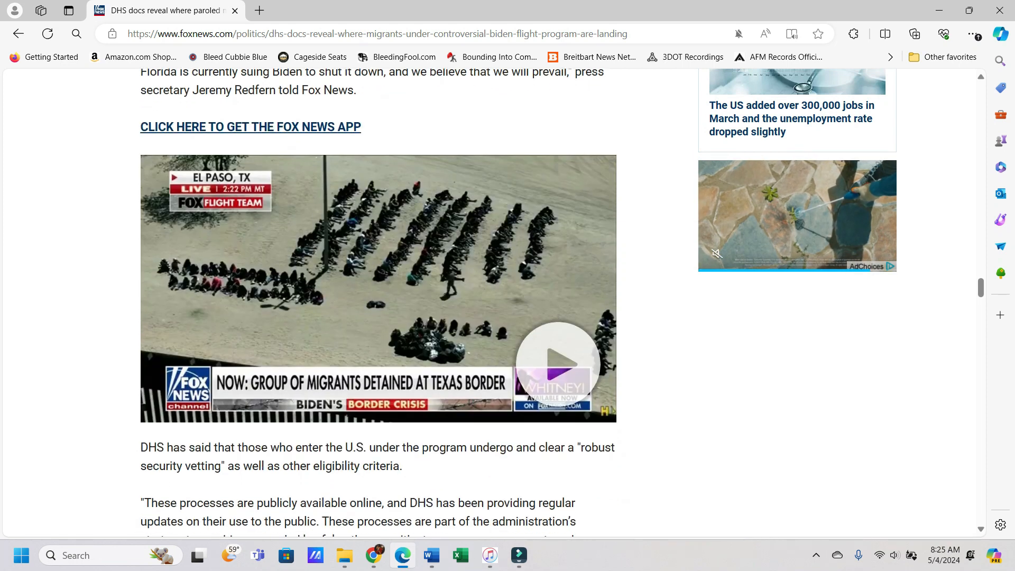
{"action": "scroll", "scroll_direction": "down", "scroll_amount": 3}
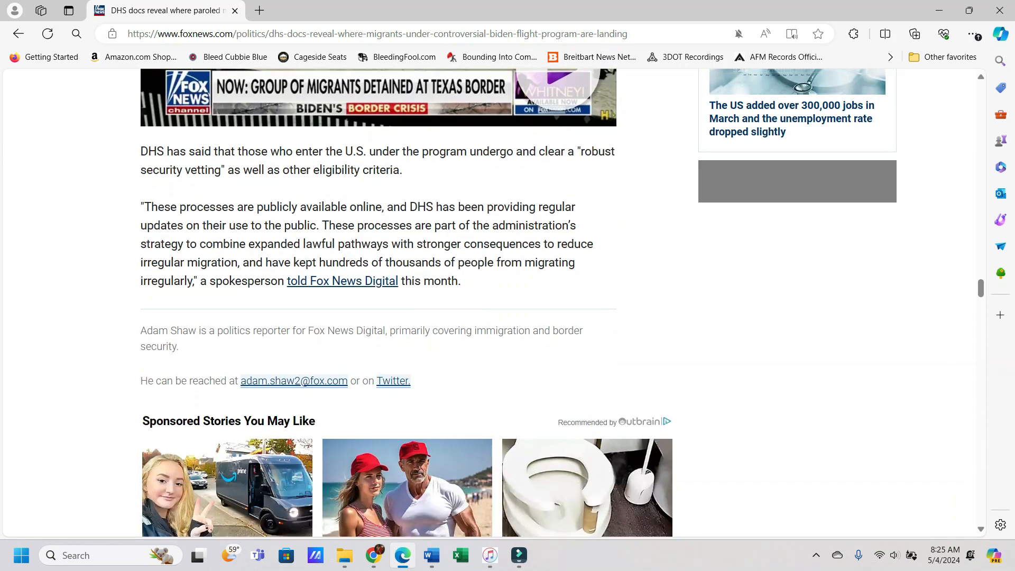
{"action": "scroll", "scroll_direction": "up", "scroll_amount": 3}
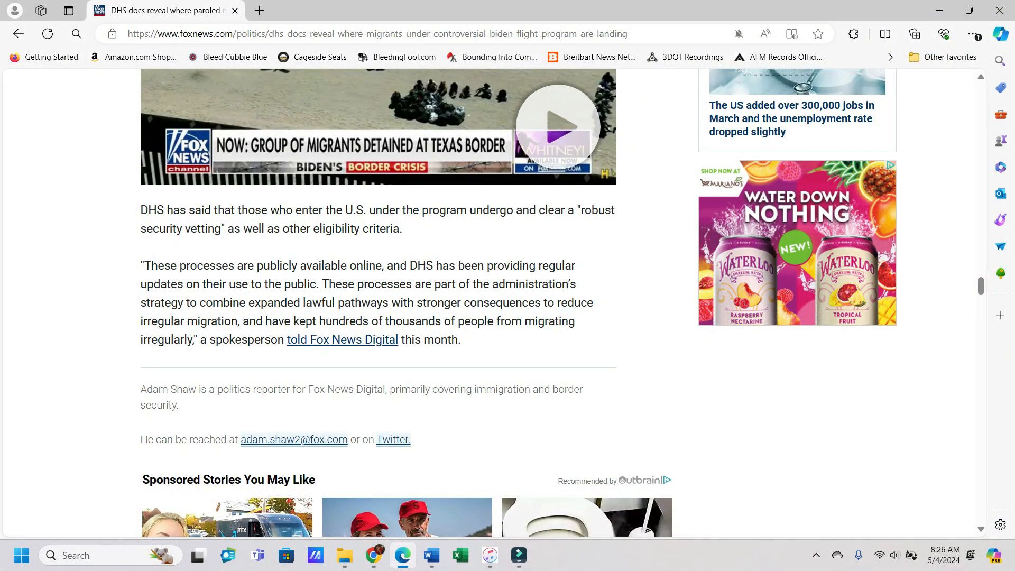
{"action": "scroll", "scroll_direction": "down", "scroll_amount": 3}
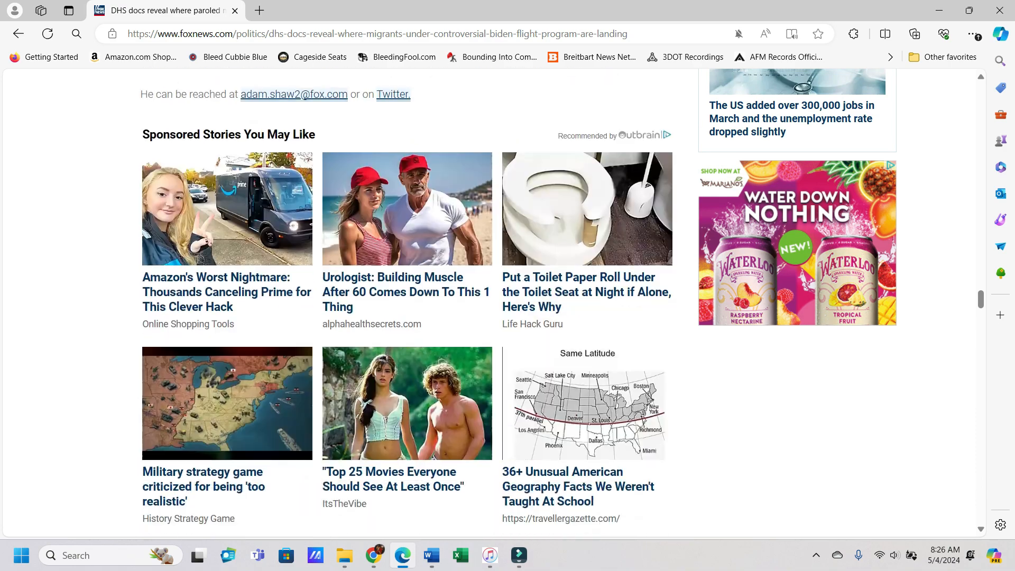
{"action": "scroll", "scroll_direction": "up", "scroll_amount": 3}
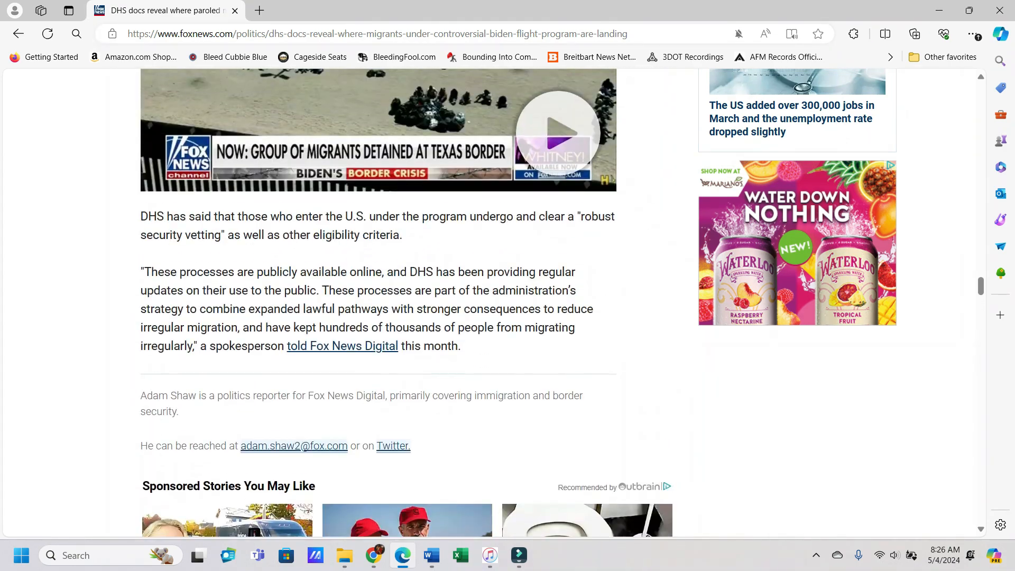
{"action": "scroll", "scroll_direction": "up", "scroll_amount": 3}
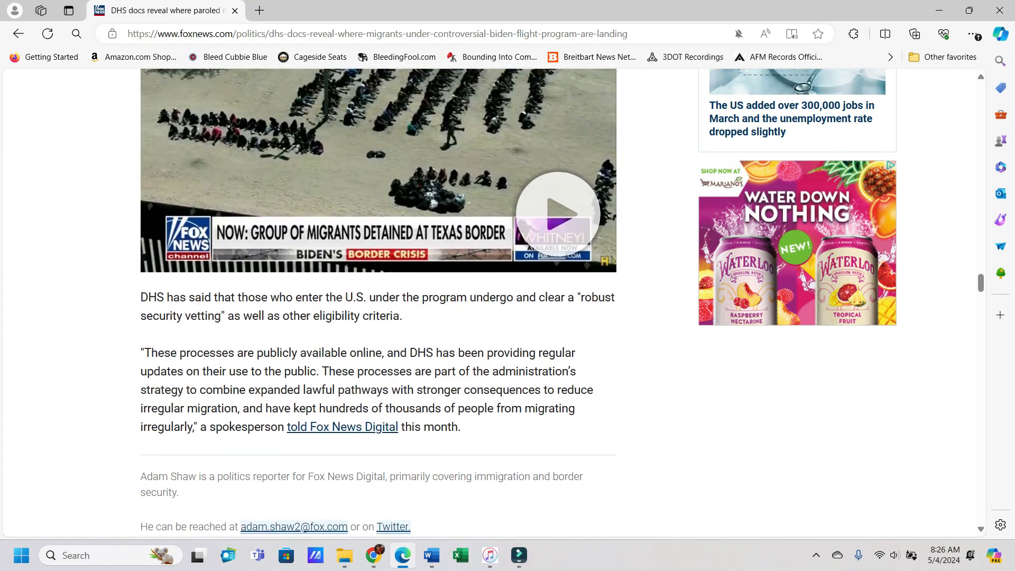
{"action": "scroll", "scroll_direction": "down", "scroll_amount": 3}
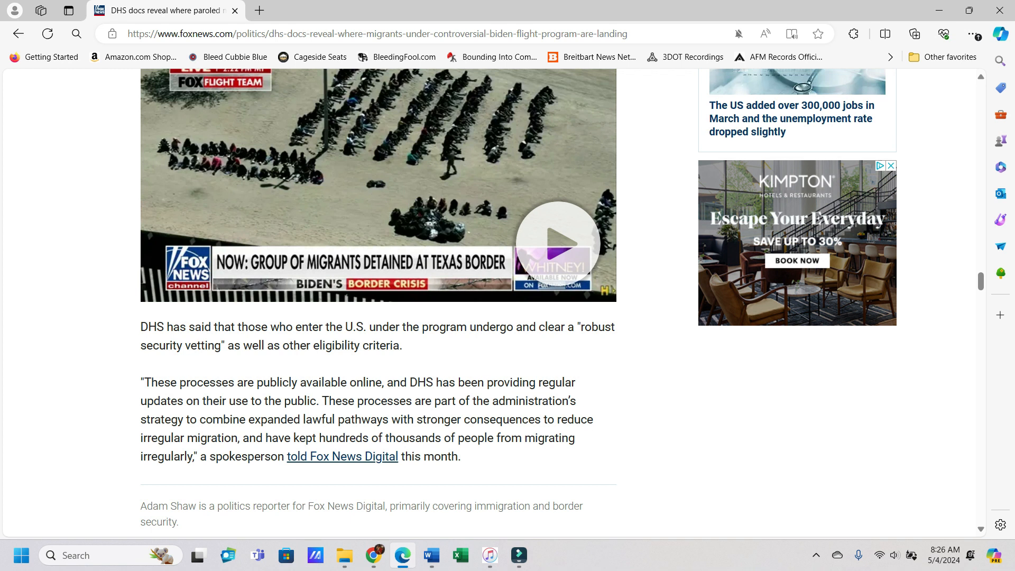
{"action": "scroll", "scroll_direction": "down", "scroll_amount": 3}
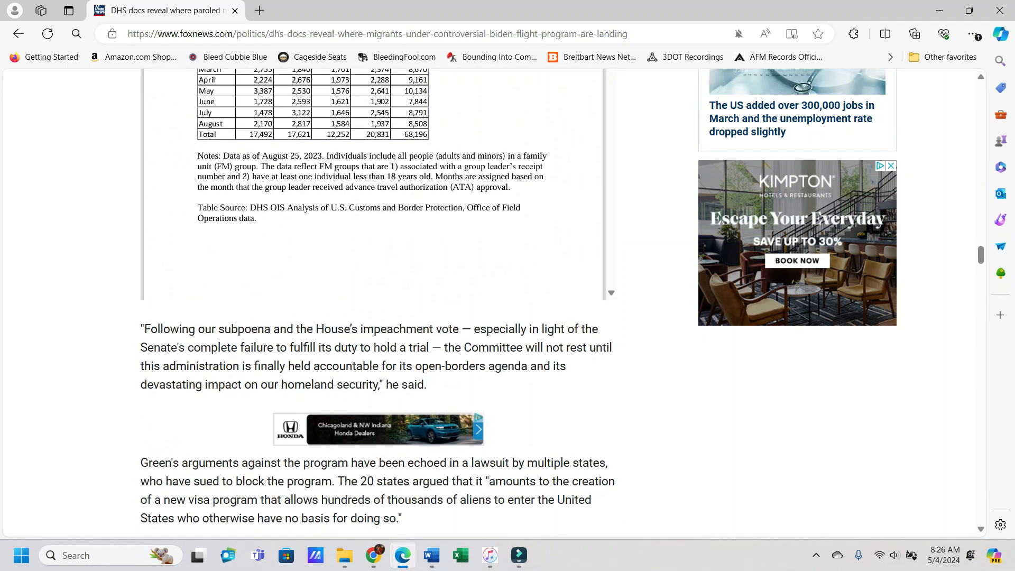
{"action": "scroll", "scroll_direction": "down", "scroll_amount": 3}
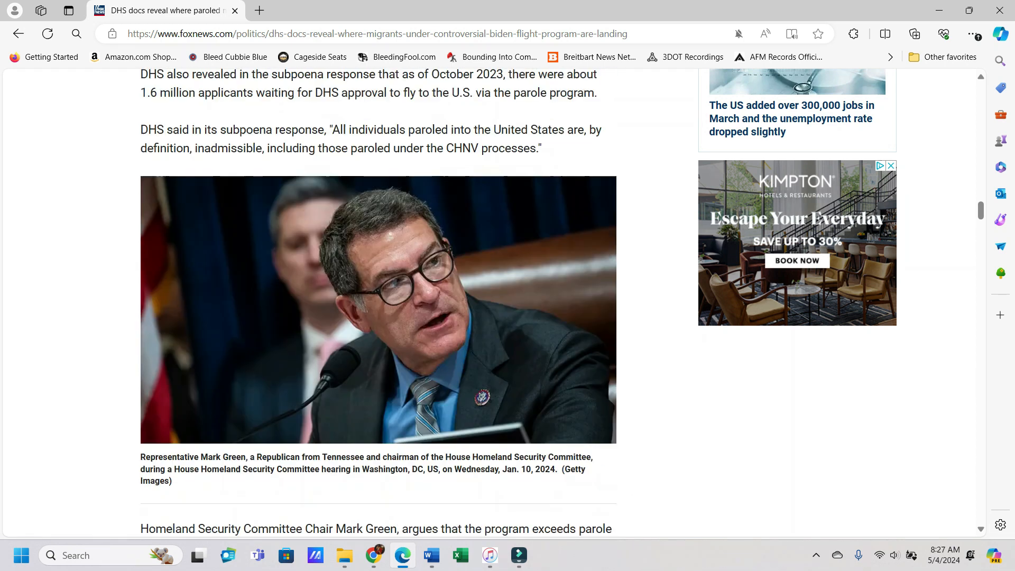
{"action": "scroll", "scroll_direction": "down", "scroll_amount": 3}
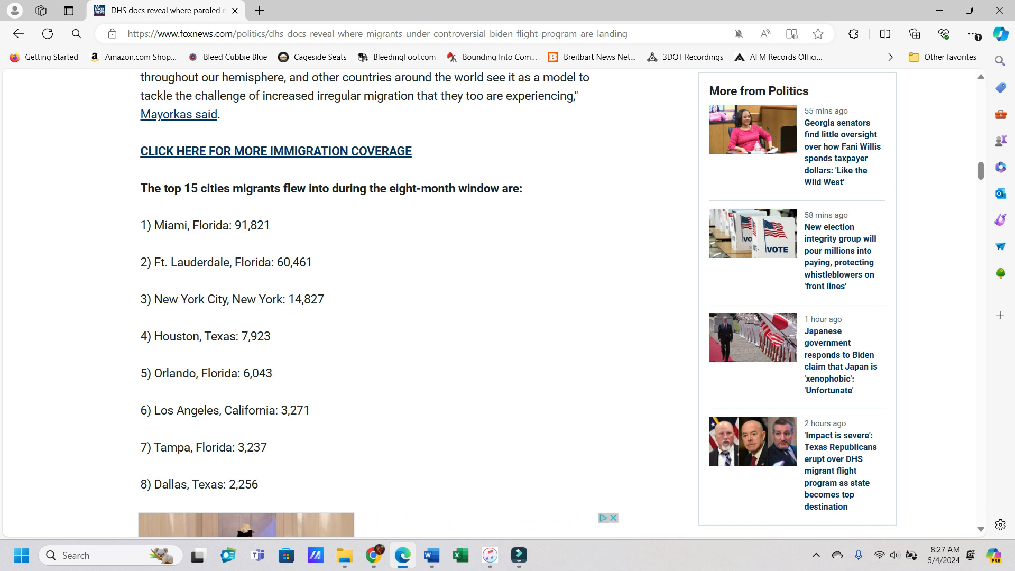
{"action": "scroll", "scroll_direction": "down", "scroll_amount": 3}
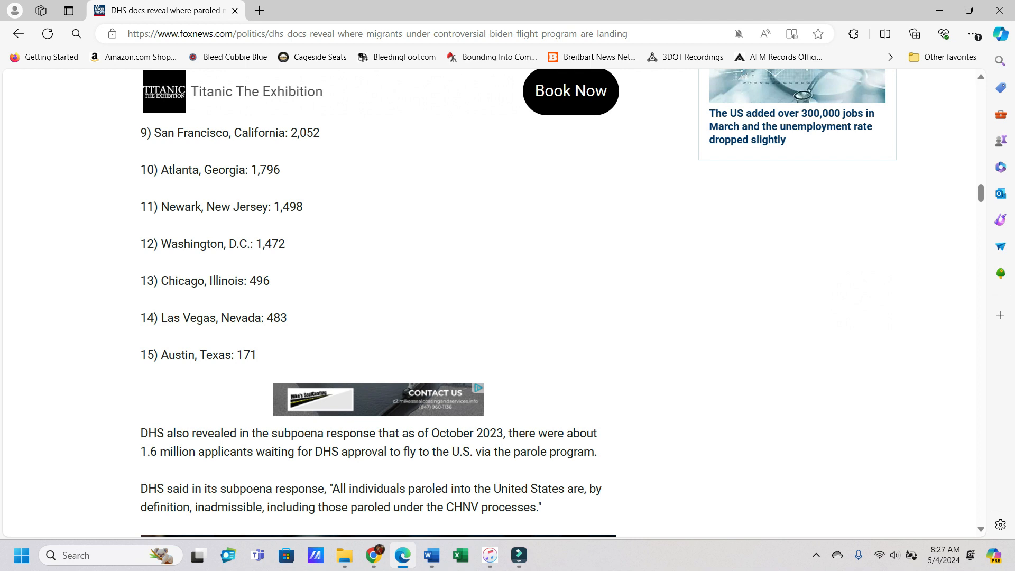
{"action": "scroll", "scroll_direction": "up", "scroll_amount": 3}
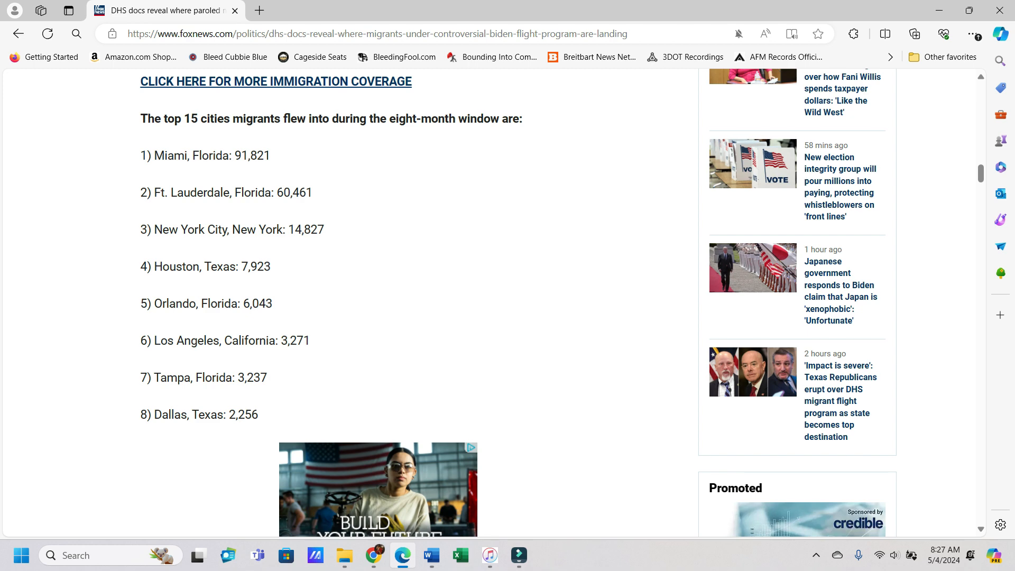
{"action": "scroll", "scroll_direction": "up", "scroll_amount": 3}
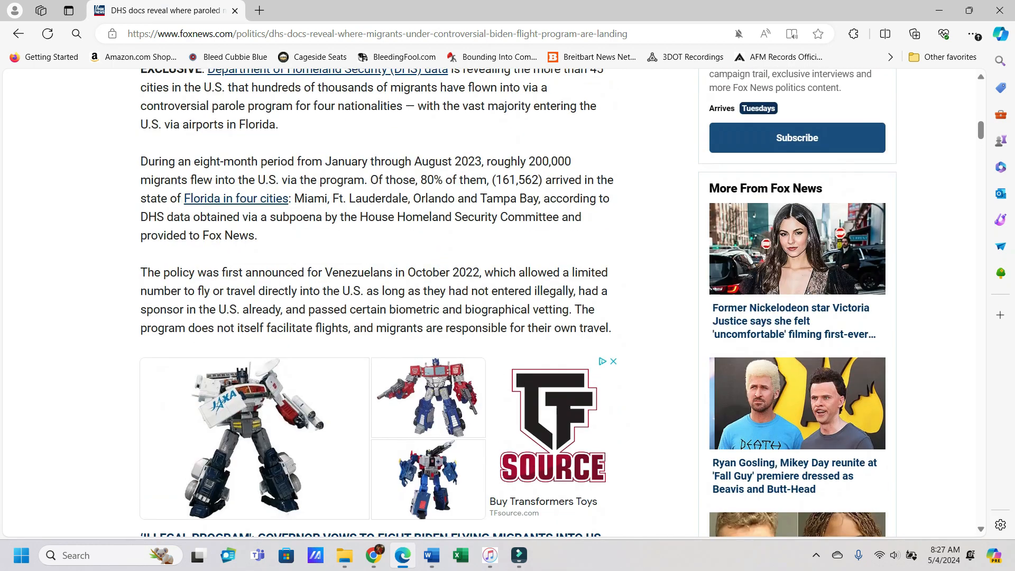
{"action": "scroll", "scroll_direction": "up", "scroll_amount": 3}
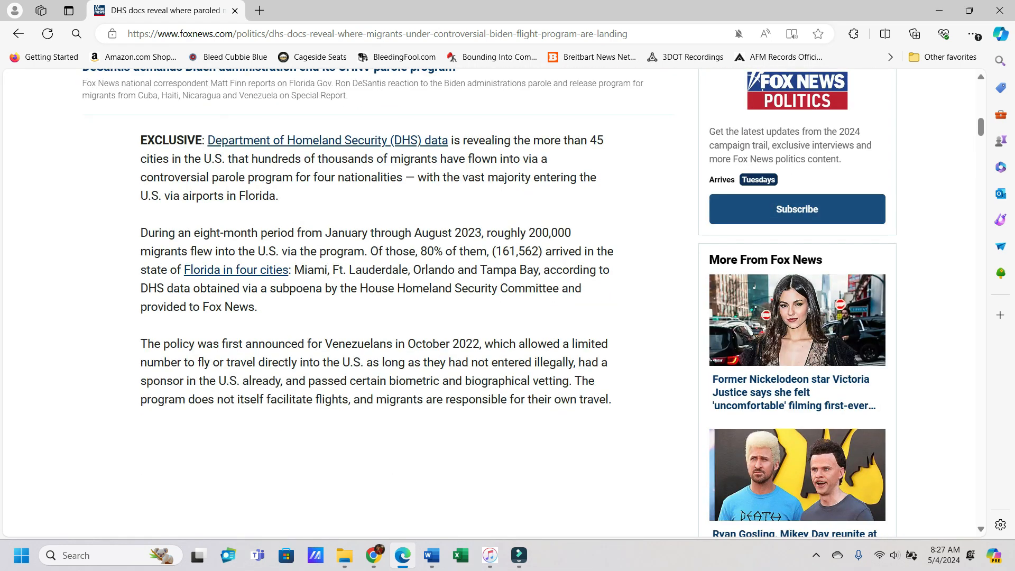
{"action": "scroll", "scroll_direction": "up", "scroll_amount": 3}
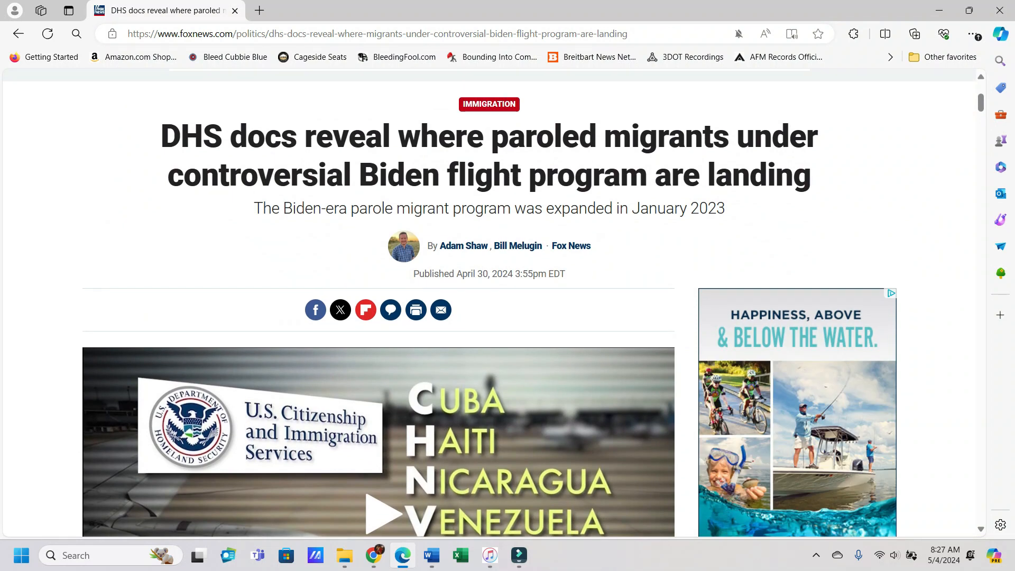
{"action": "scroll", "scroll_direction": "down", "scroll_amount": 3}
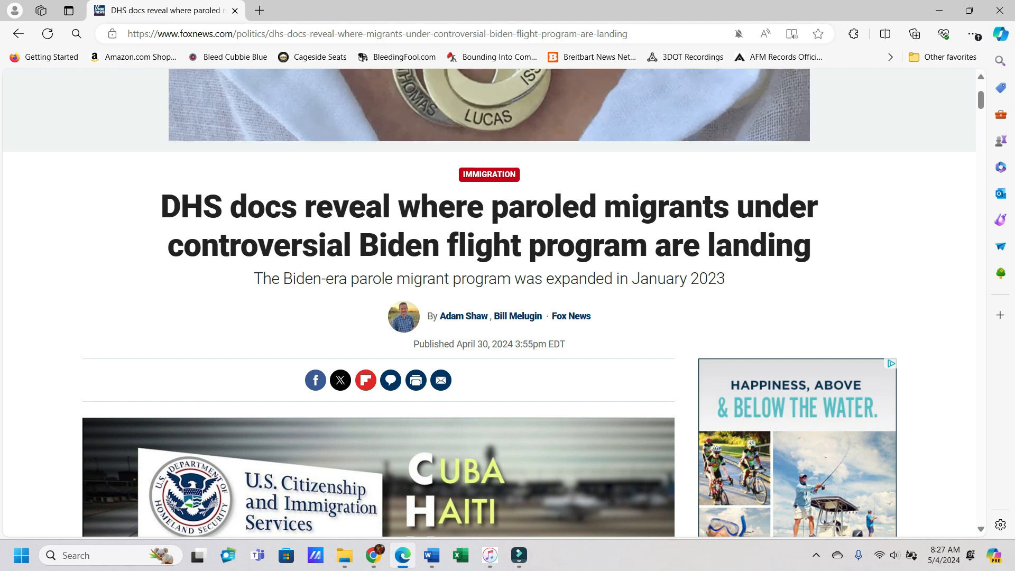
{"action": "scroll", "scroll_direction": "down", "scroll_amount": 3}
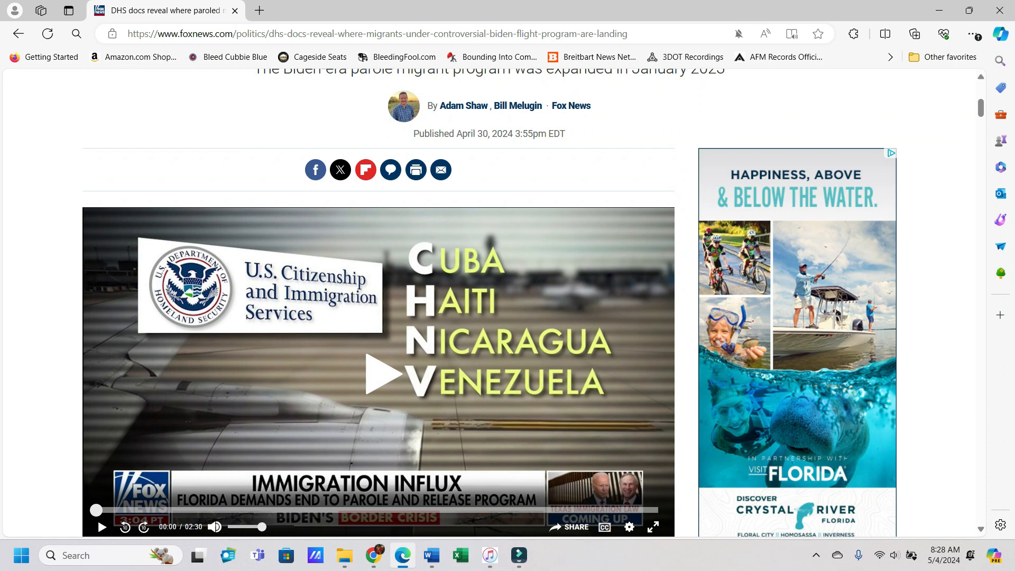
{"action": "scroll", "scroll_direction": "down", "scroll_amount": 3}
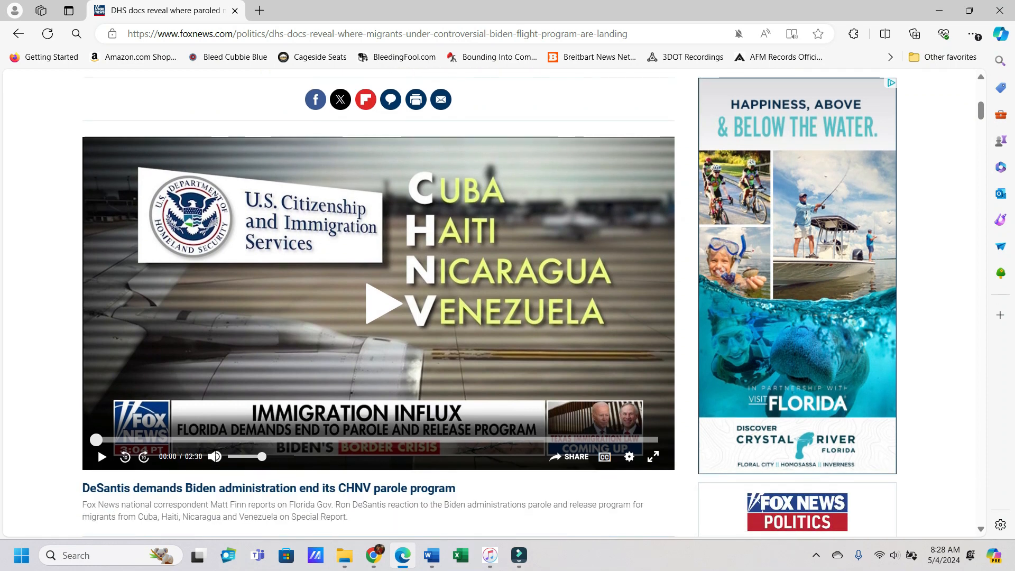
{"action": "scroll", "scroll_direction": "up", "scroll_amount": 3}
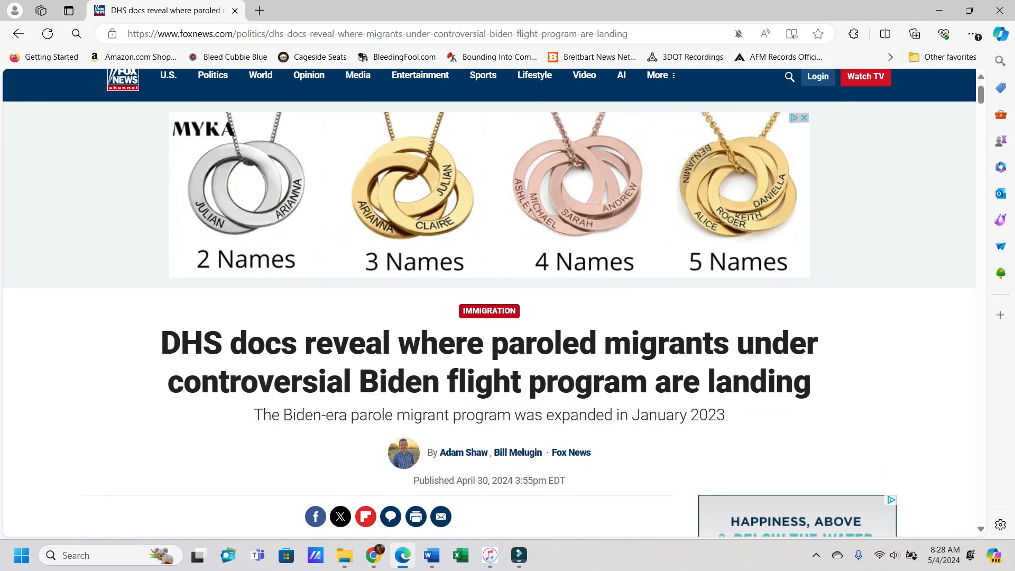
{"action": "scroll", "scroll_direction": "down", "scroll_amount": 3}
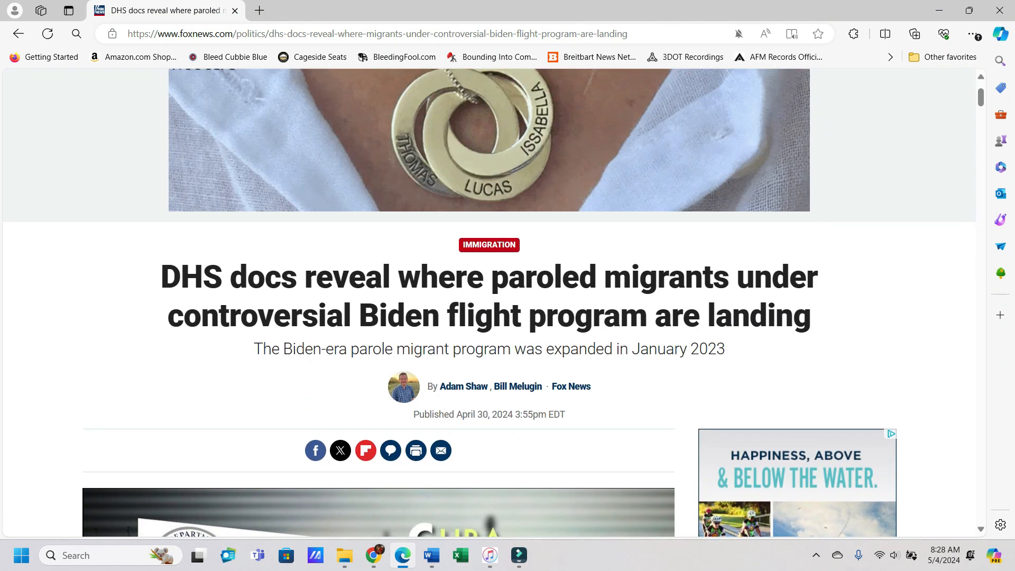